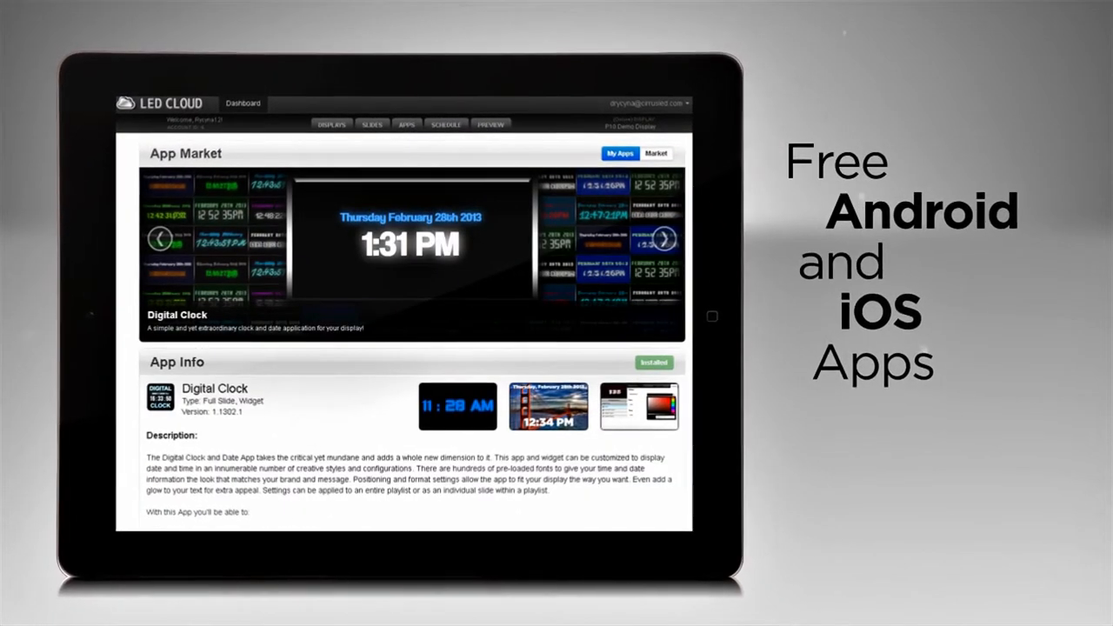
# Show the dashboard Preview page with the LED Cloud logo slide and scheduled events
pyautogui.click(489, 126)
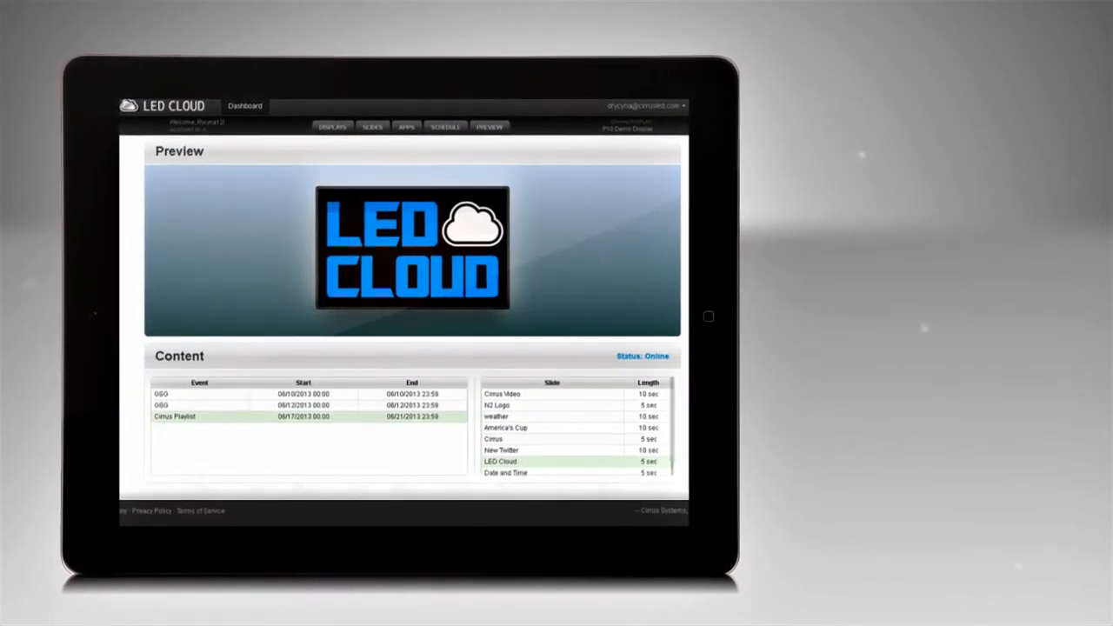
pyautogui.click(444, 128)
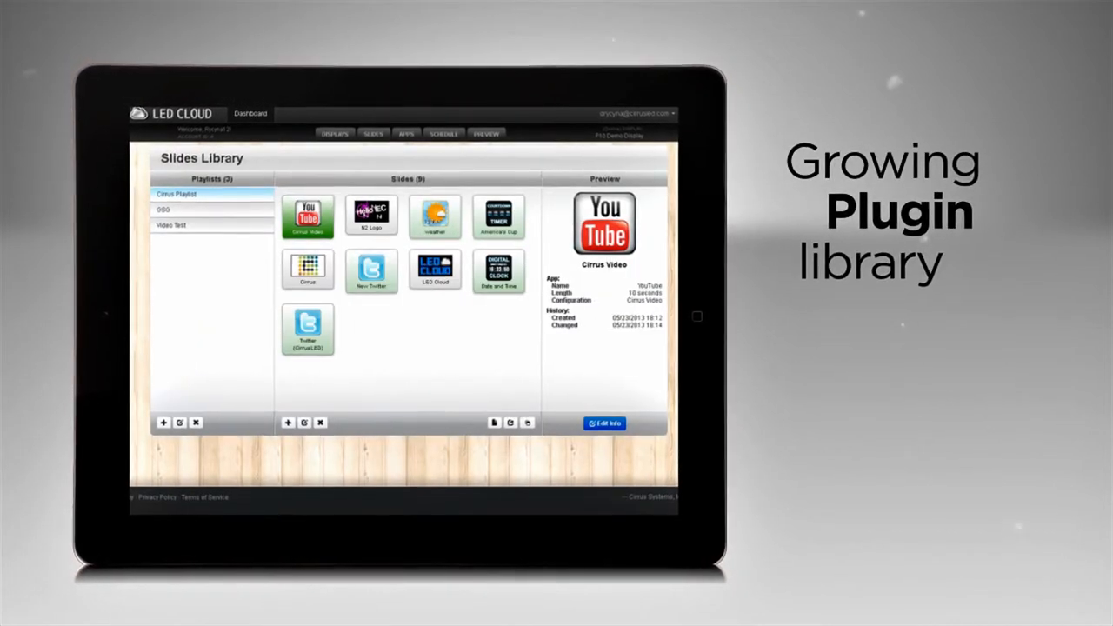
# Browse the App Market carousel from Twitter to the installed Weather app
pyautogui.click(405, 134)
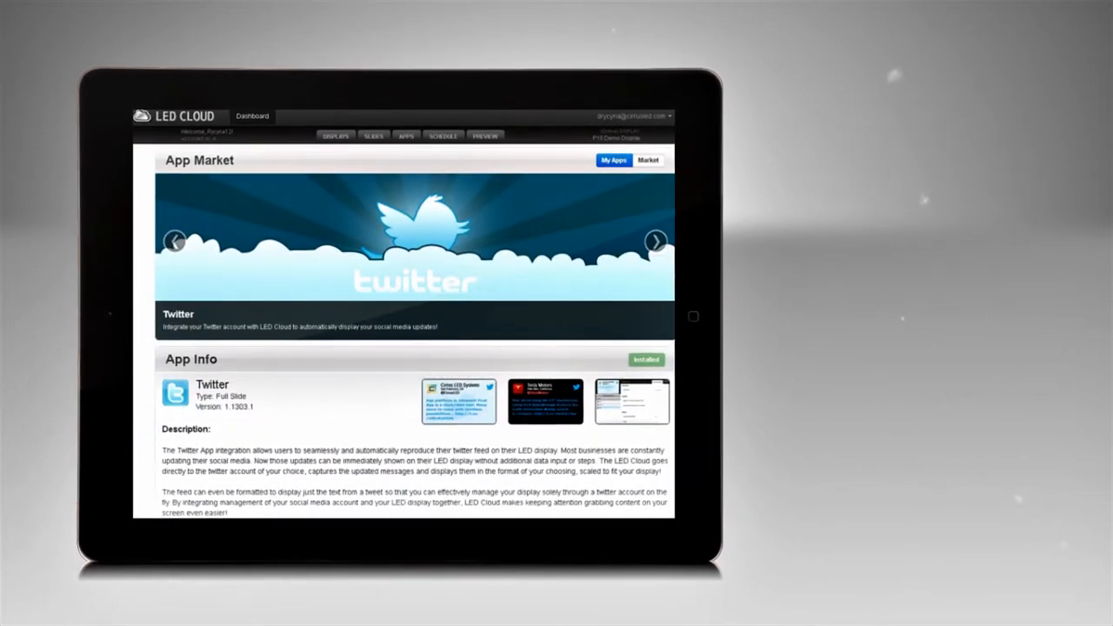
pyautogui.click(655, 241)
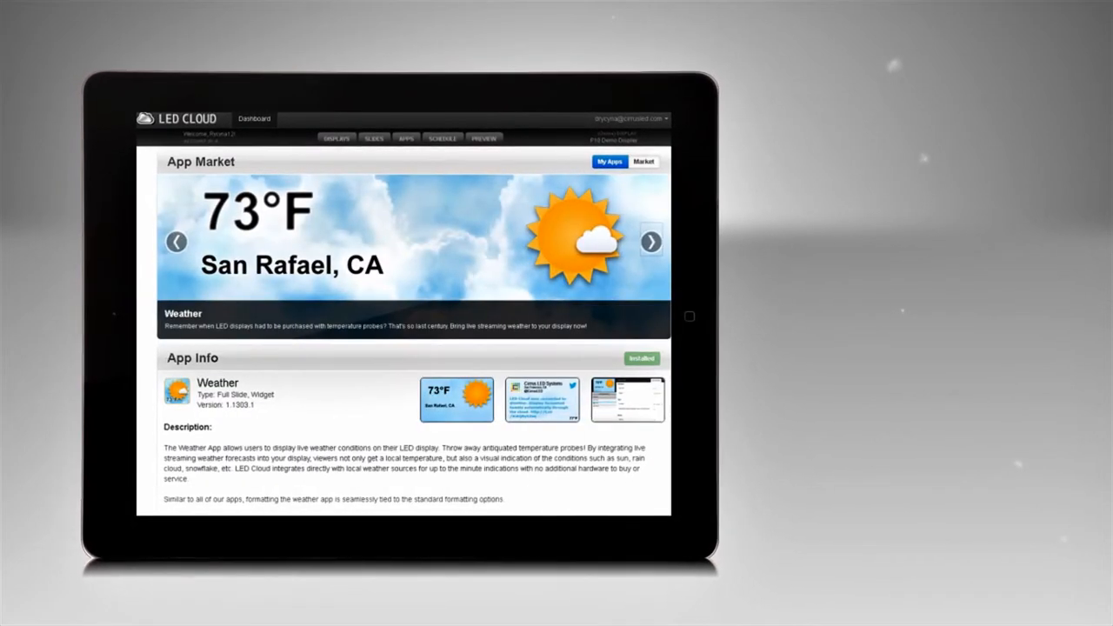